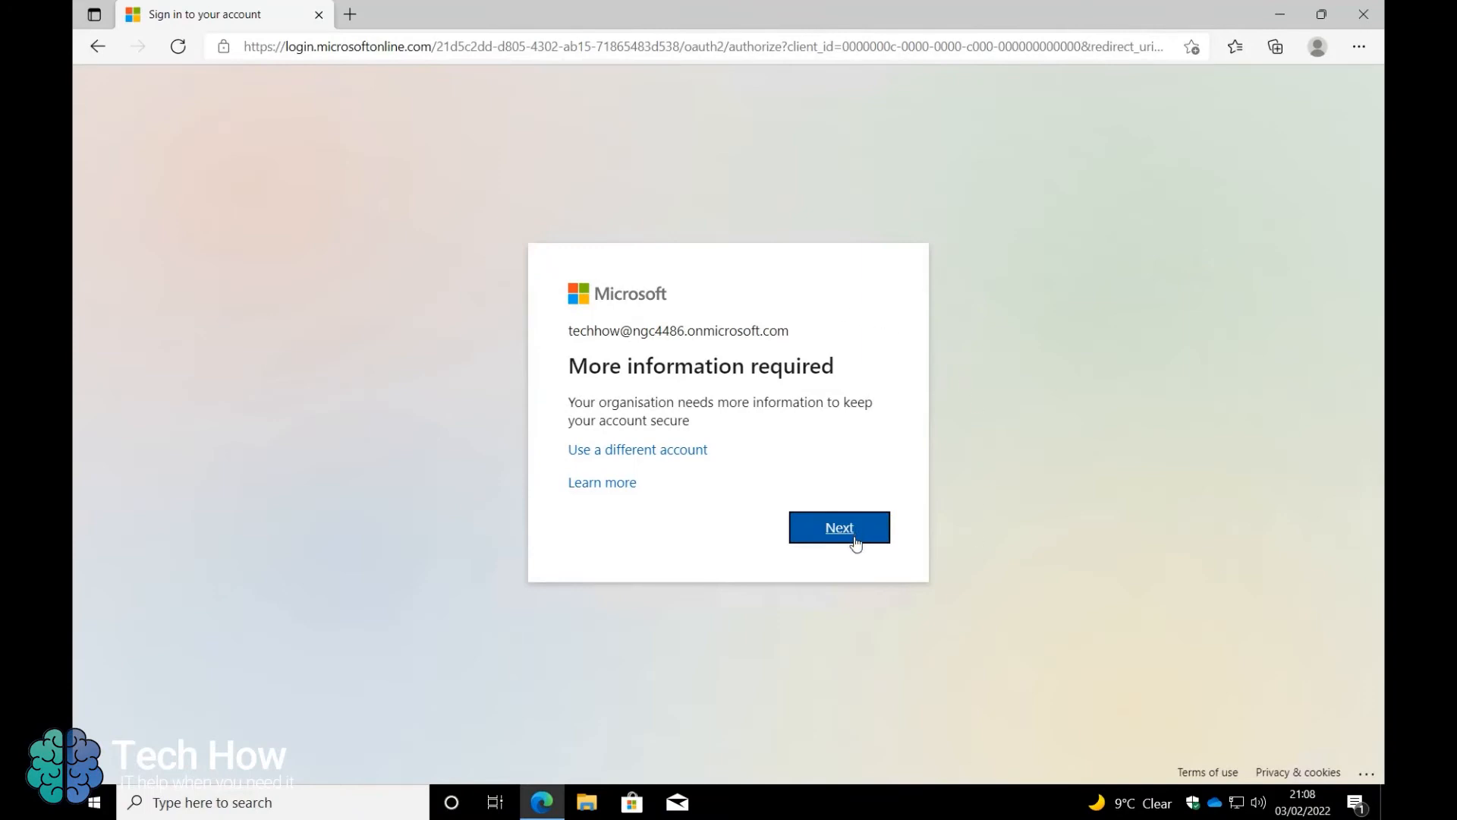
Continue past the 'More information required' notice to start security setup
{"action": "left_click", "coordinate": [838, 526]}
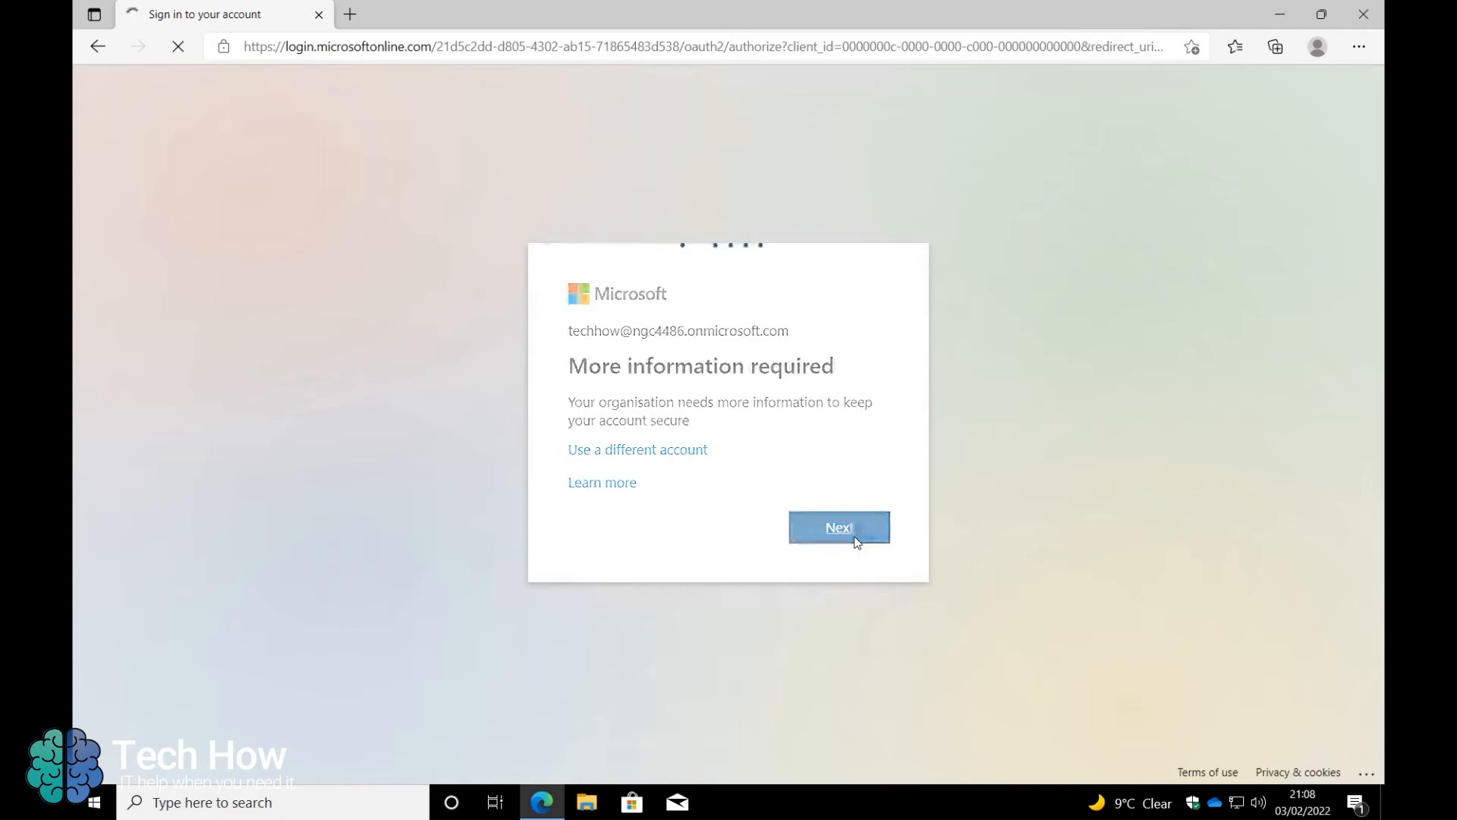
{"action": "left_click", "coordinate": [838, 527]}
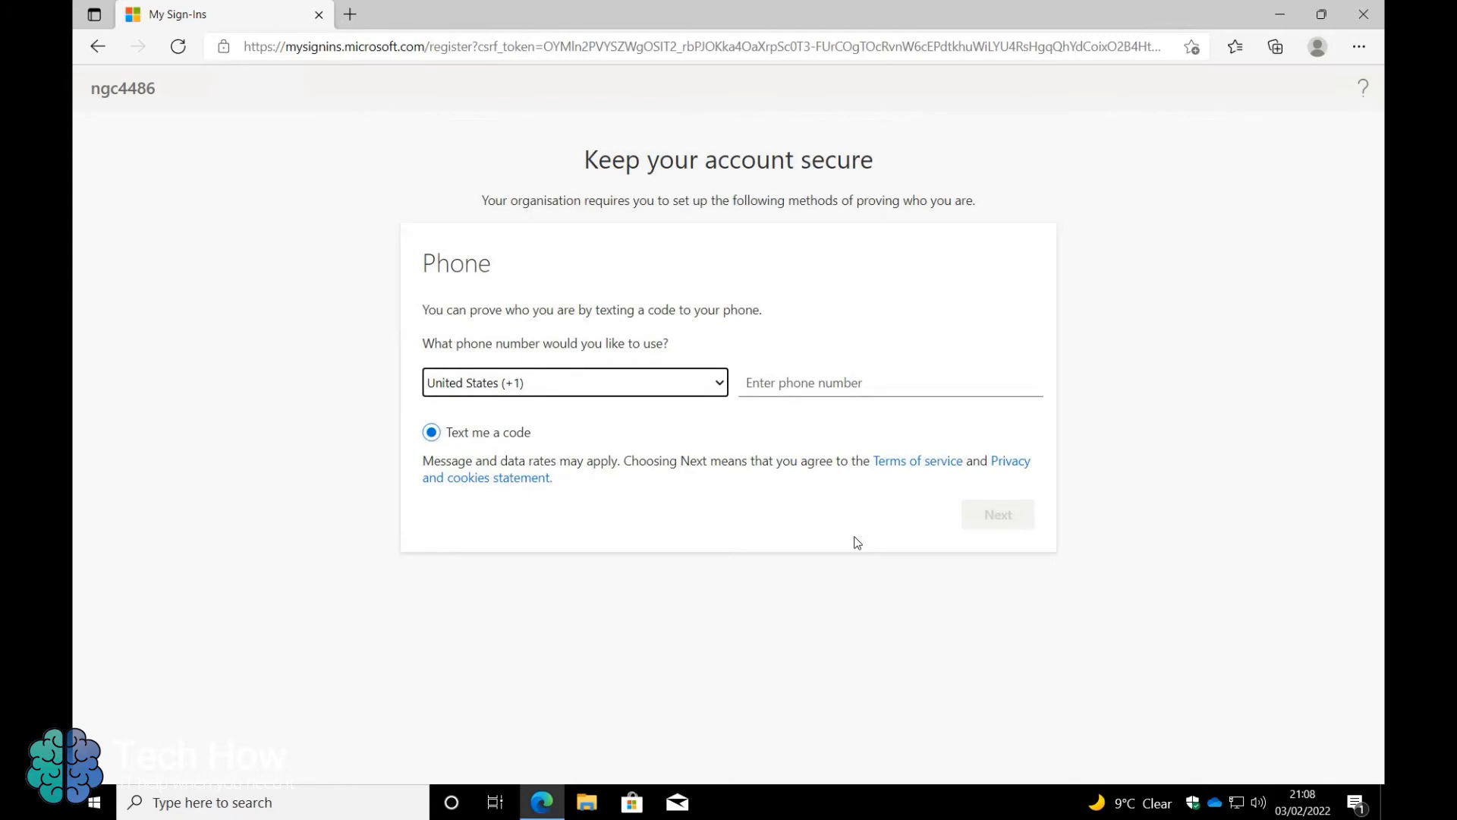
{"action": "mouse_move", "coordinate": [696, 387]}
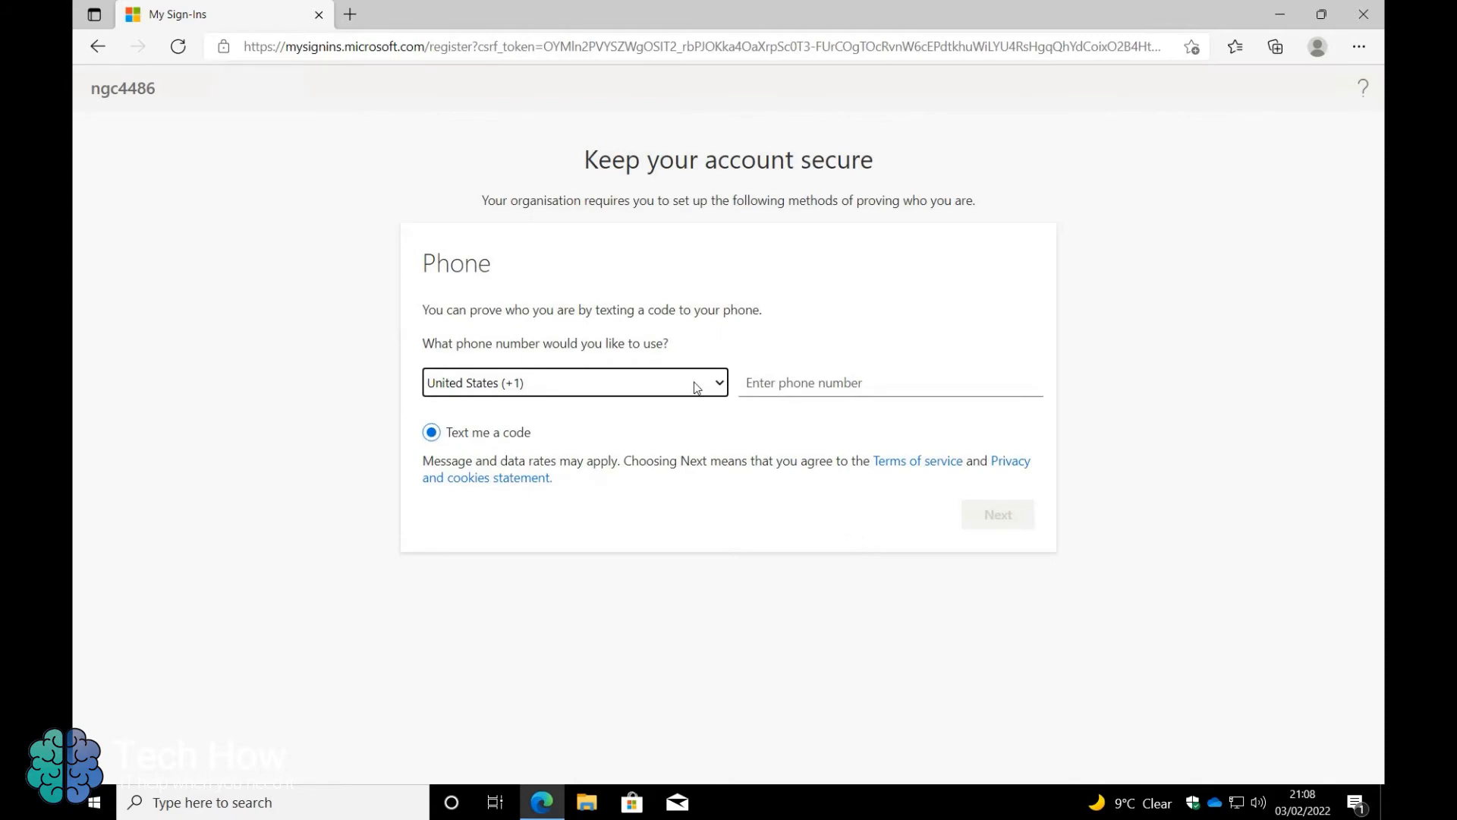
{"action": "left_click", "coordinate": [574, 382]}
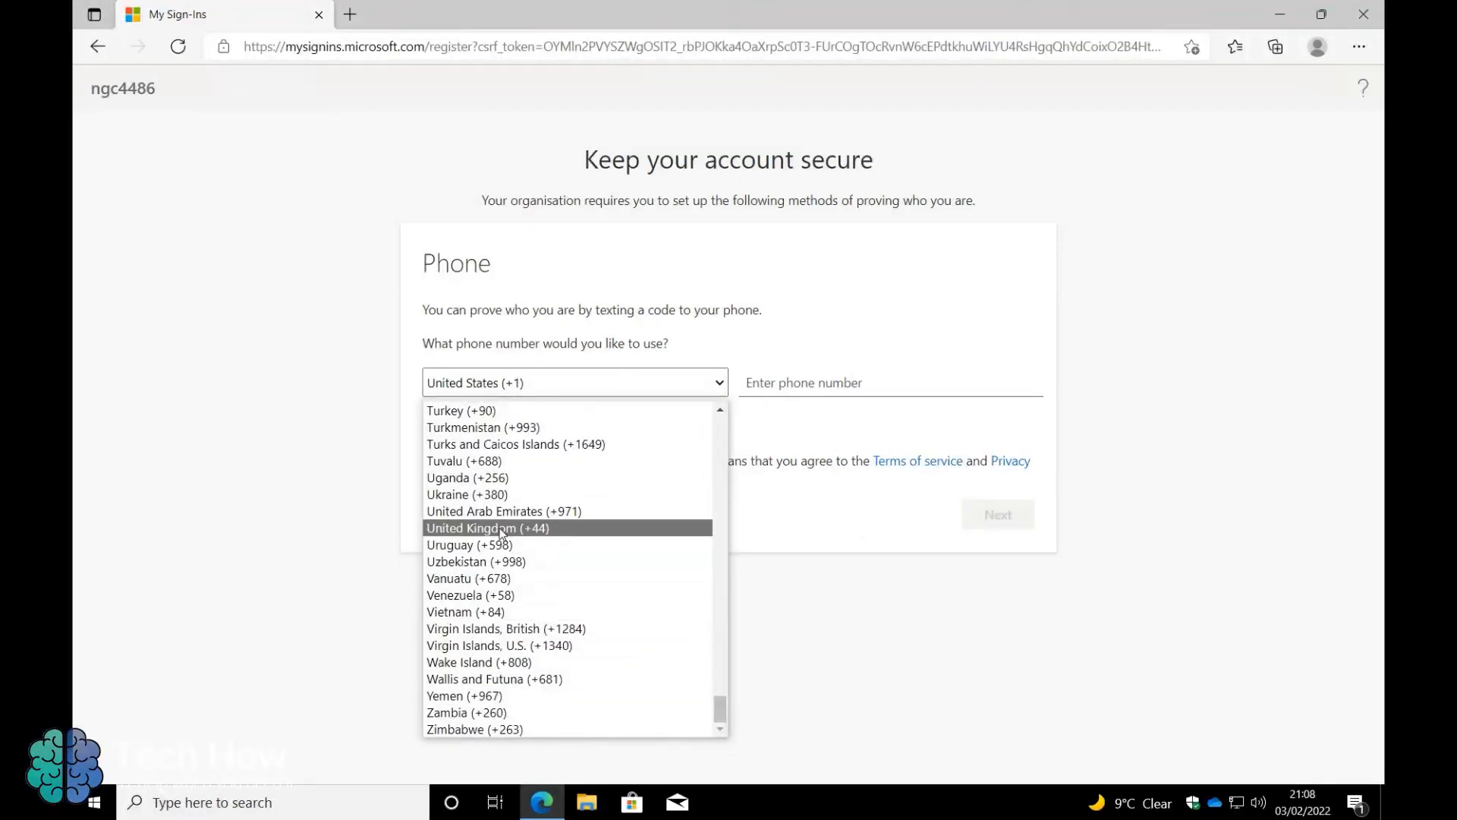
{"action": "left_click", "coordinate": [487, 526]}
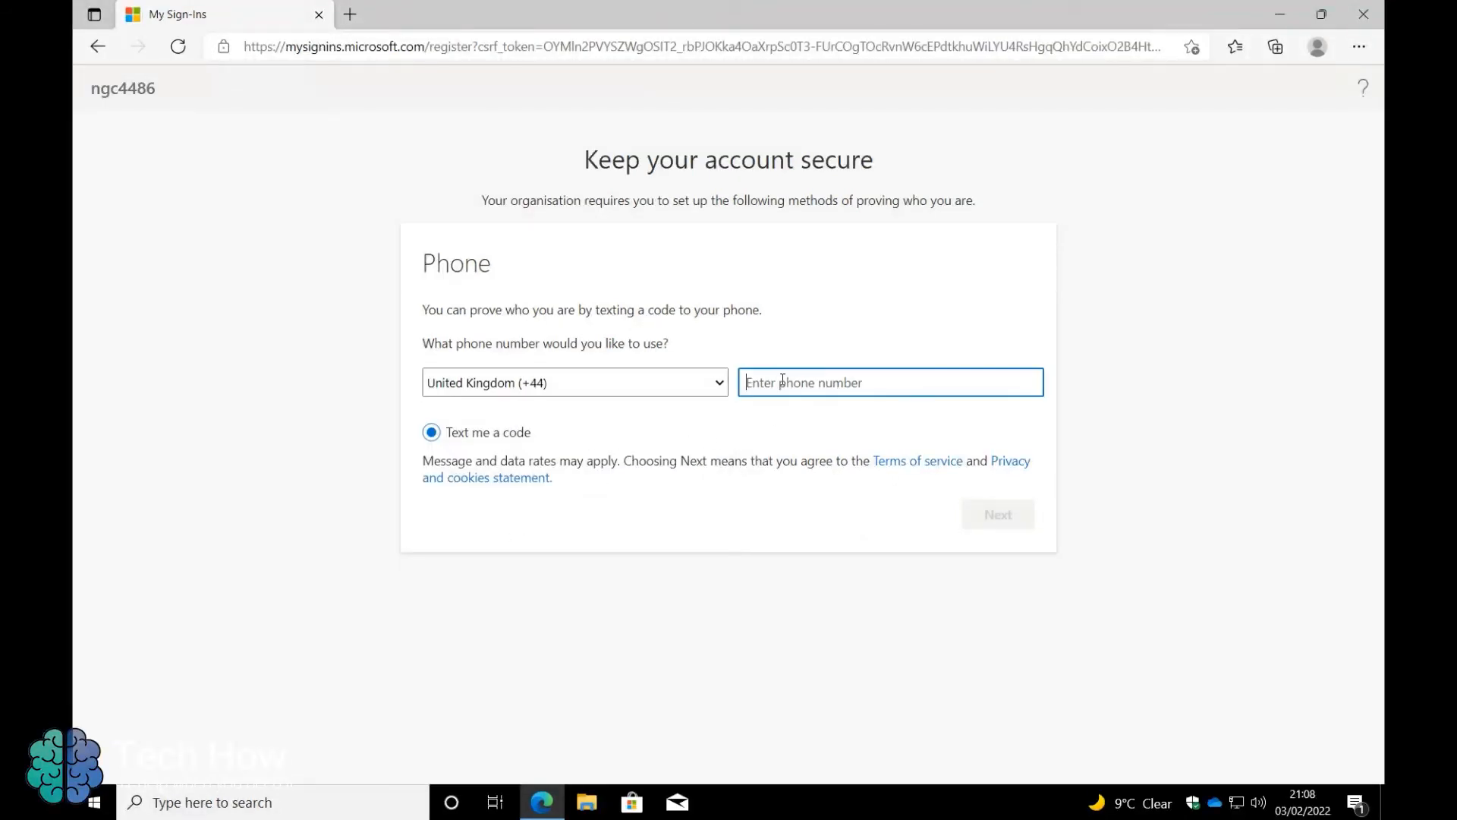
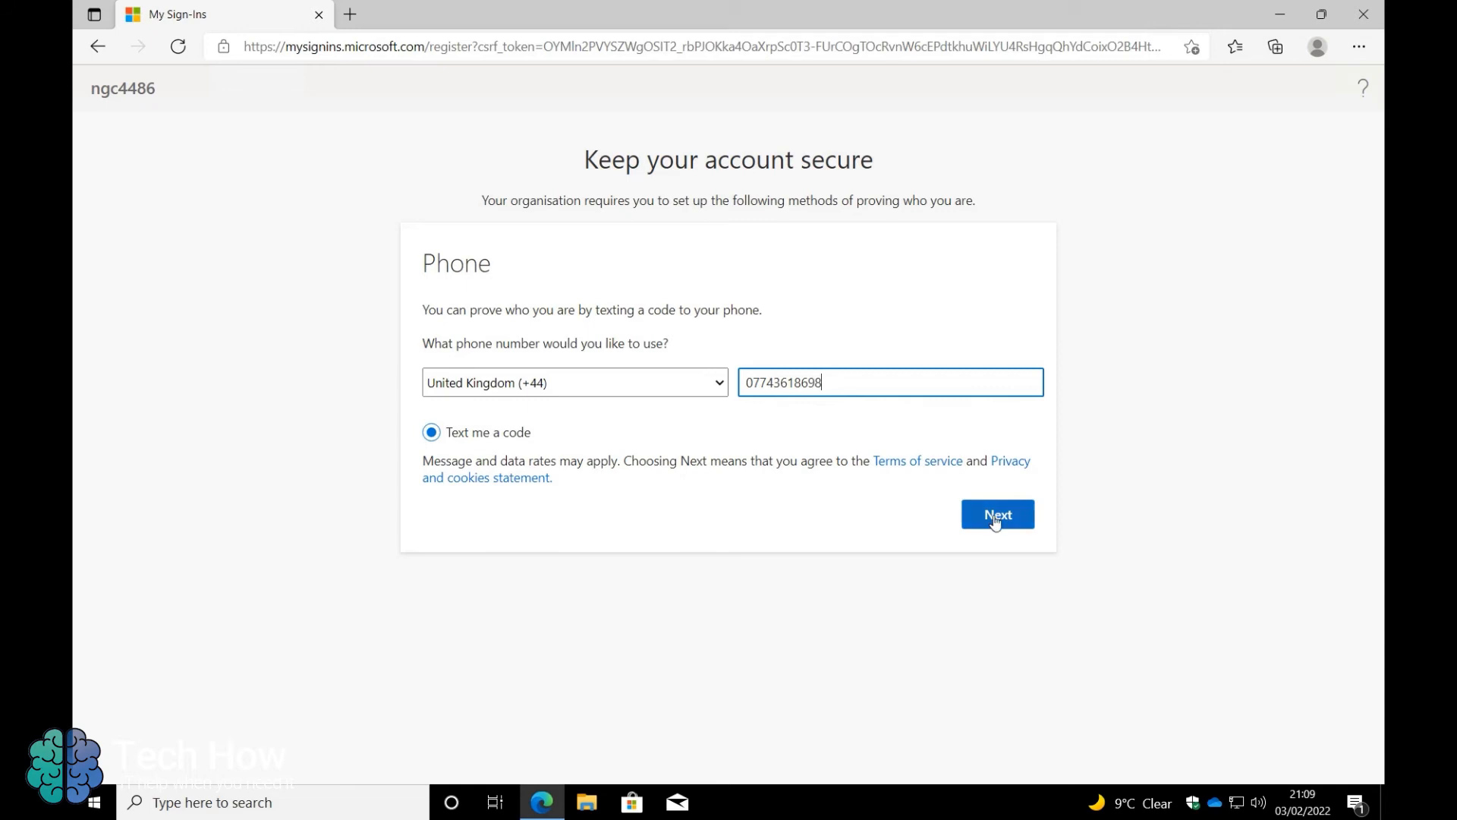
{"action": "left_click", "coordinate": [996, 514]}
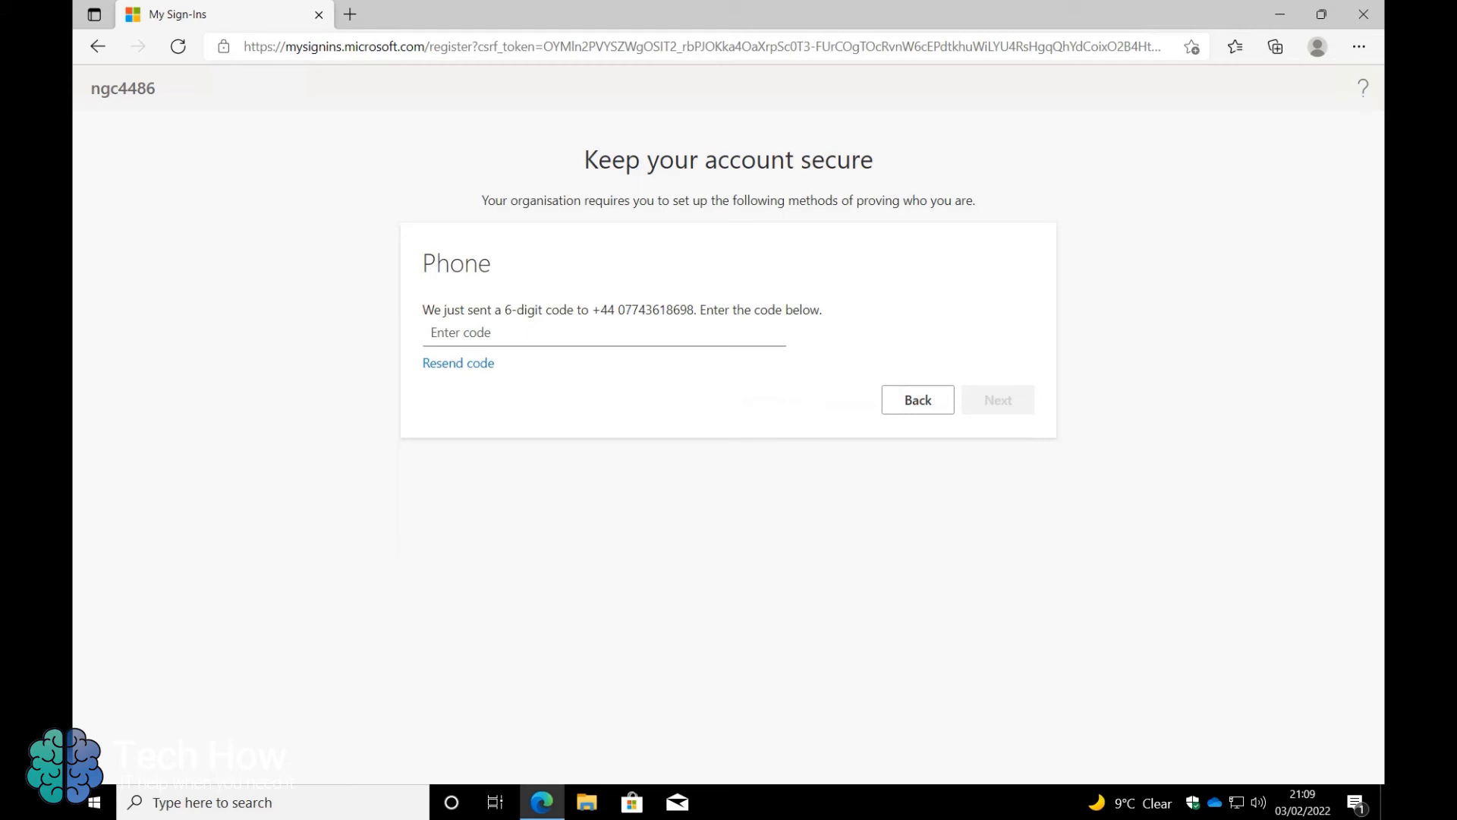
{"action": "left_click", "coordinate": [603, 332]}
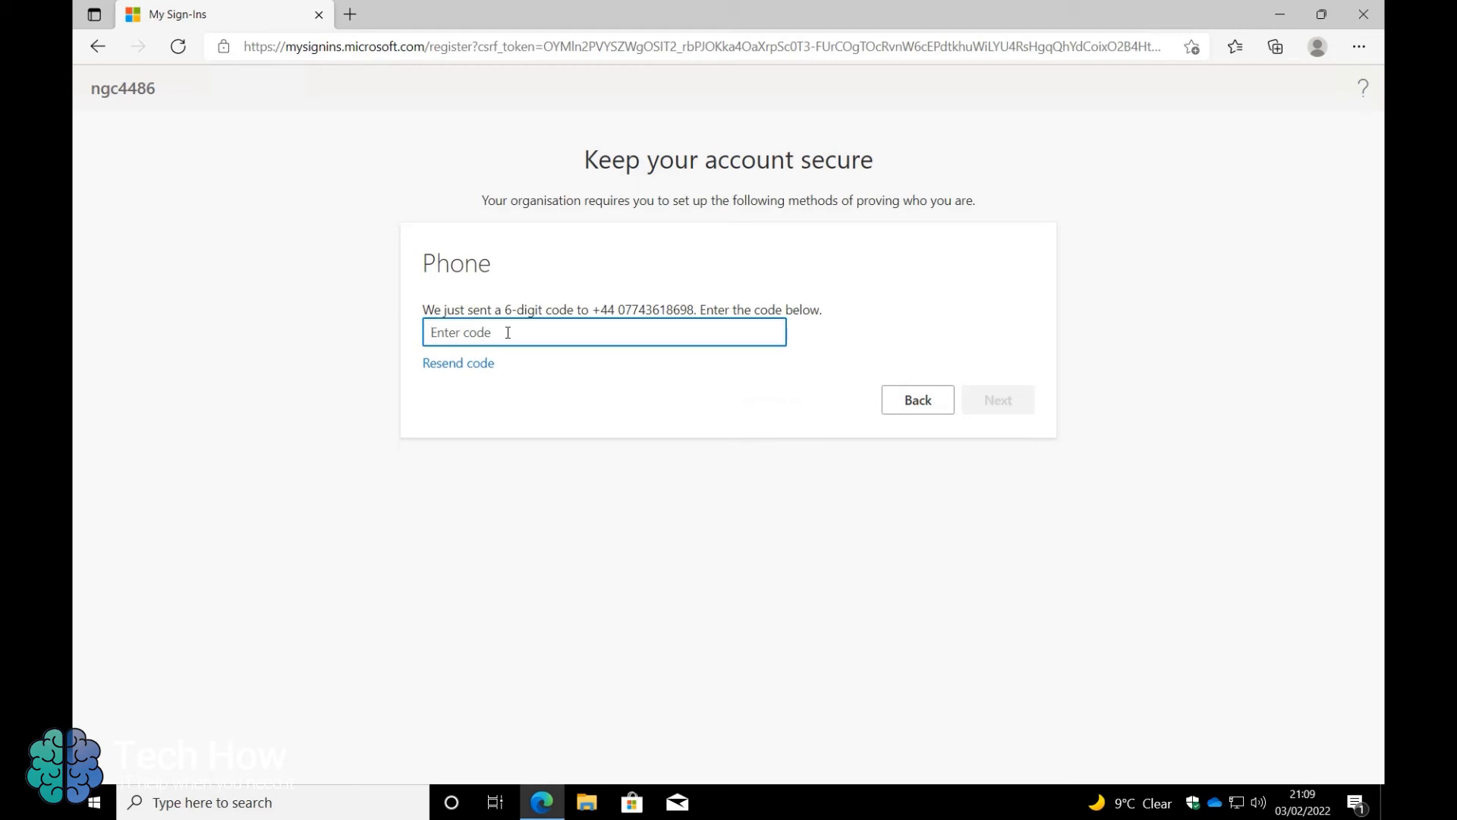
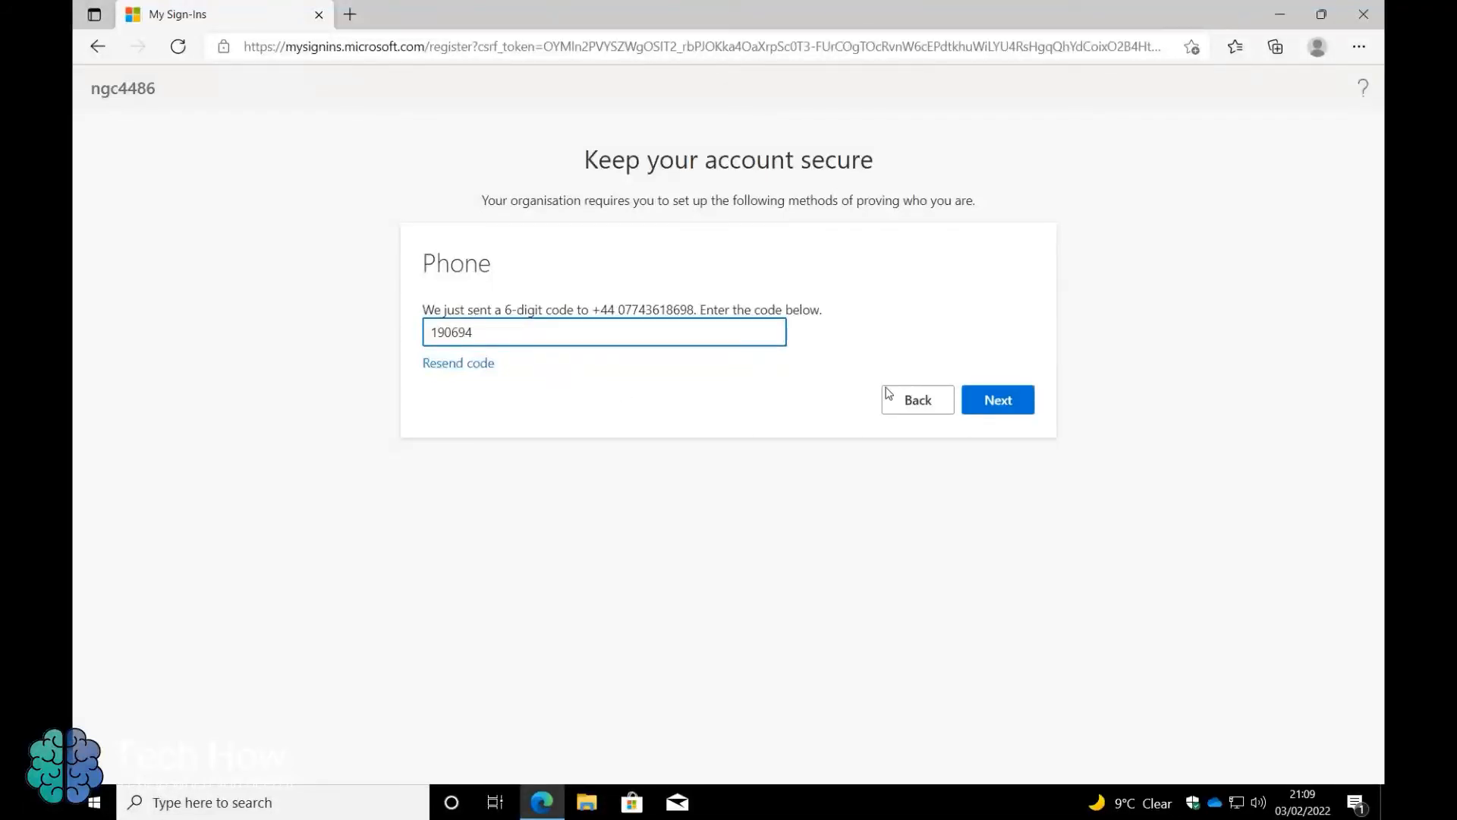
{"action": "left_click", "coordinate": [997, 399]}
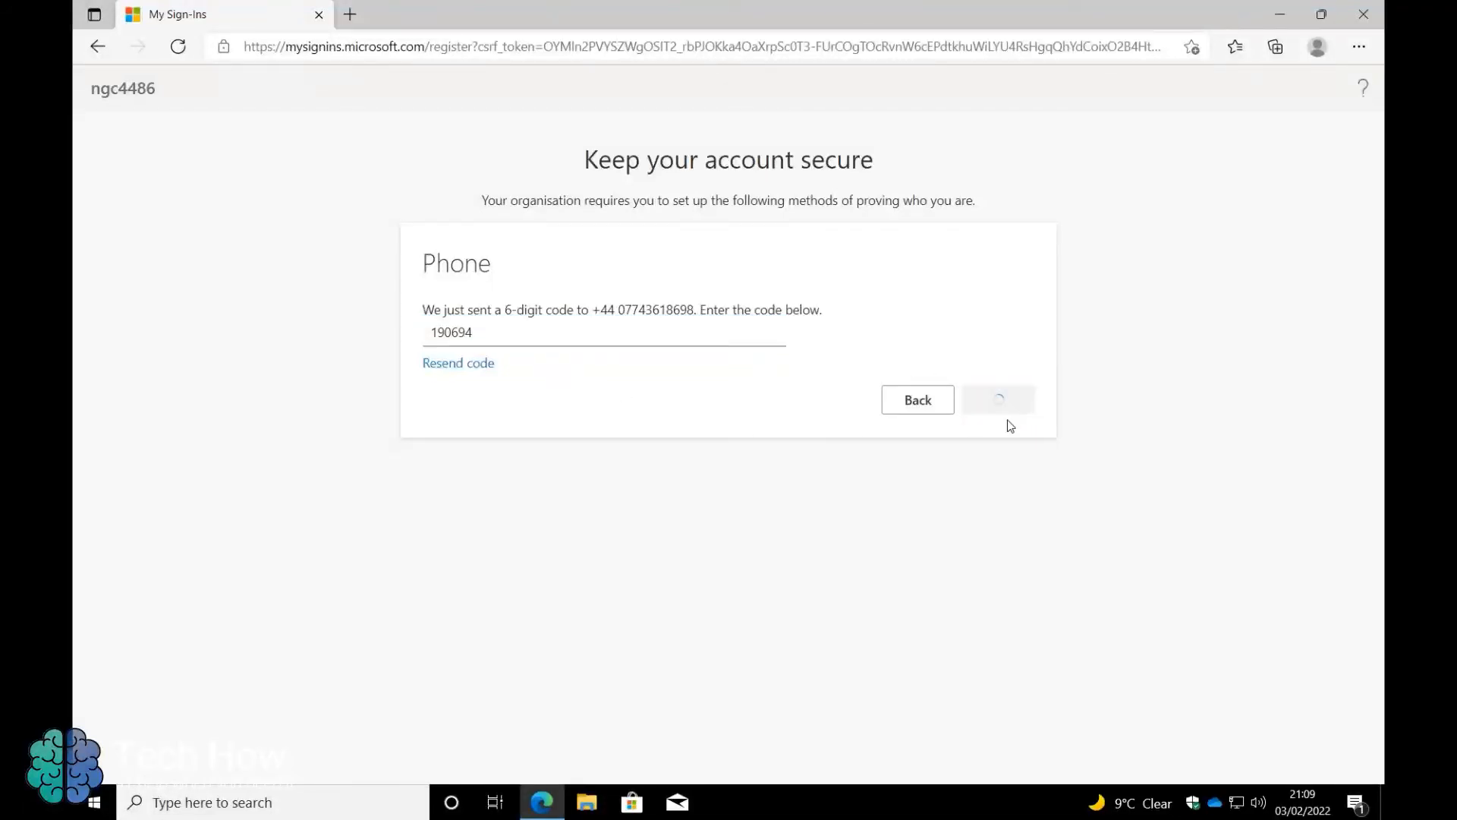
{"action": "left_click", "coordinate": [995, 399]}
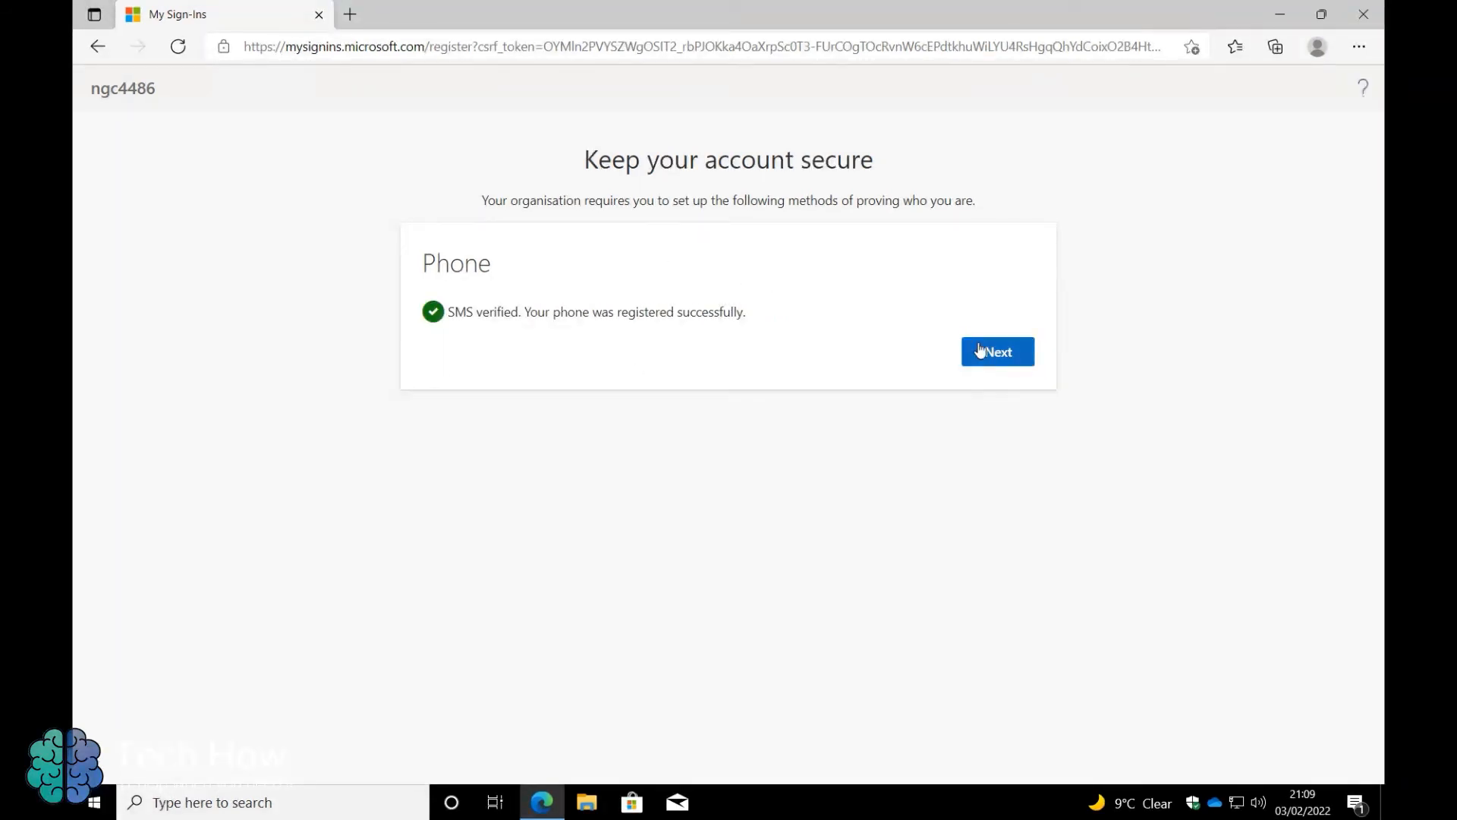
Confirm Phone as the default sign-in method and finish to the Security info page
{"action": "left_click", "coordinate": [996, 351]}
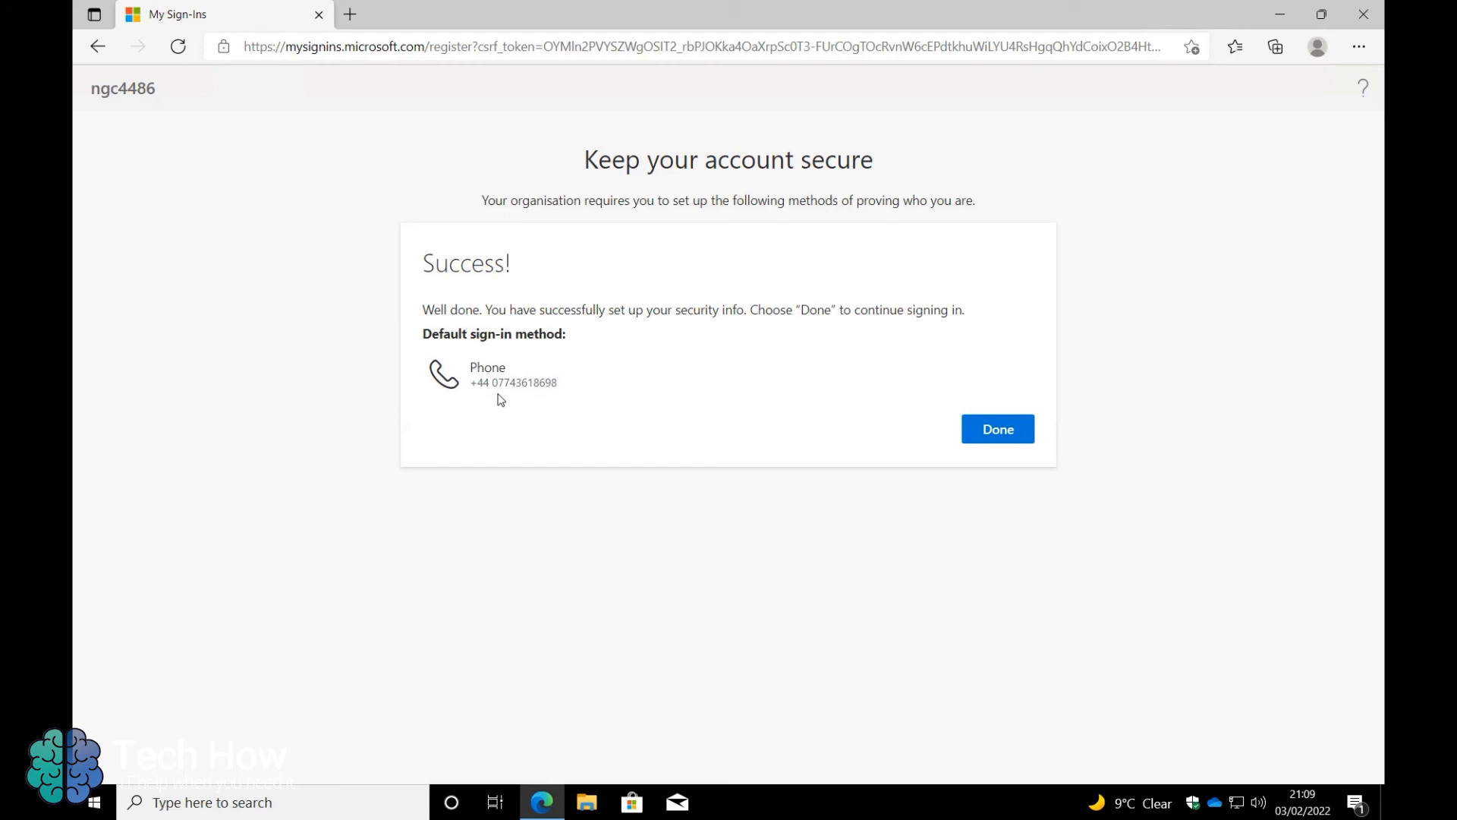
{"action": "left_click", "coordinate": [998, 428]}
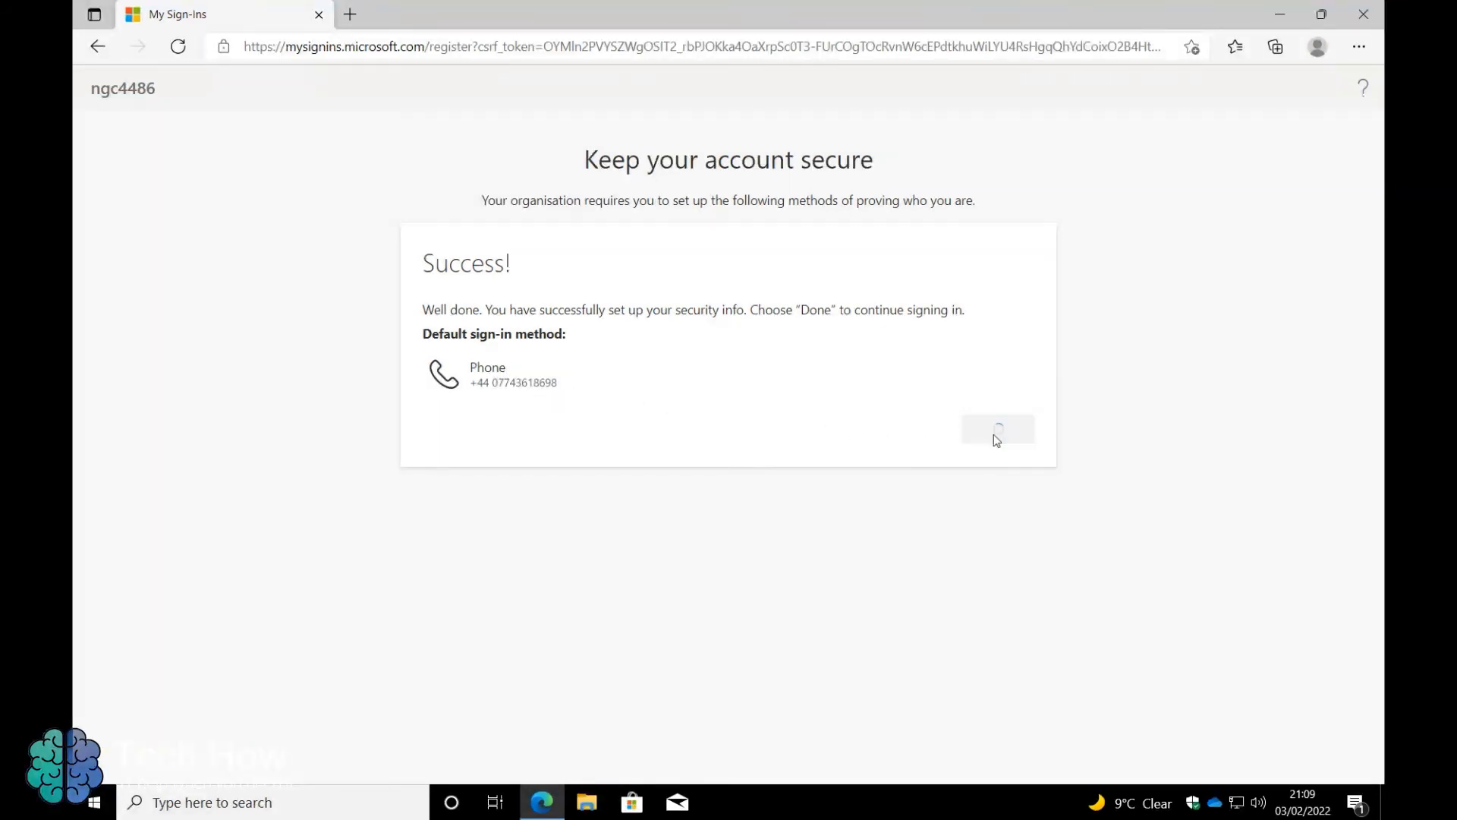
{"action": "left_click", "coordinate": [997, 428]}
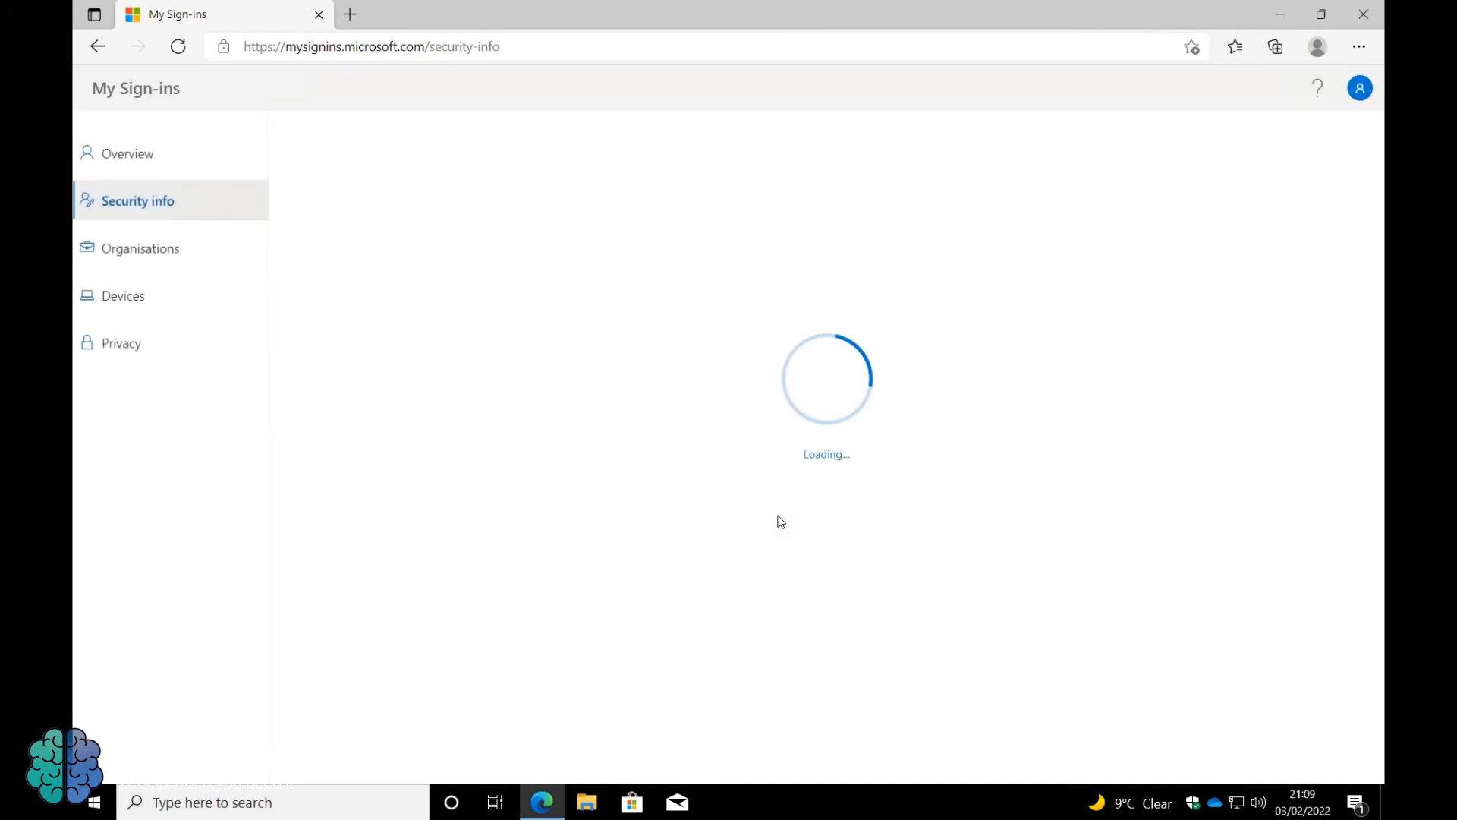